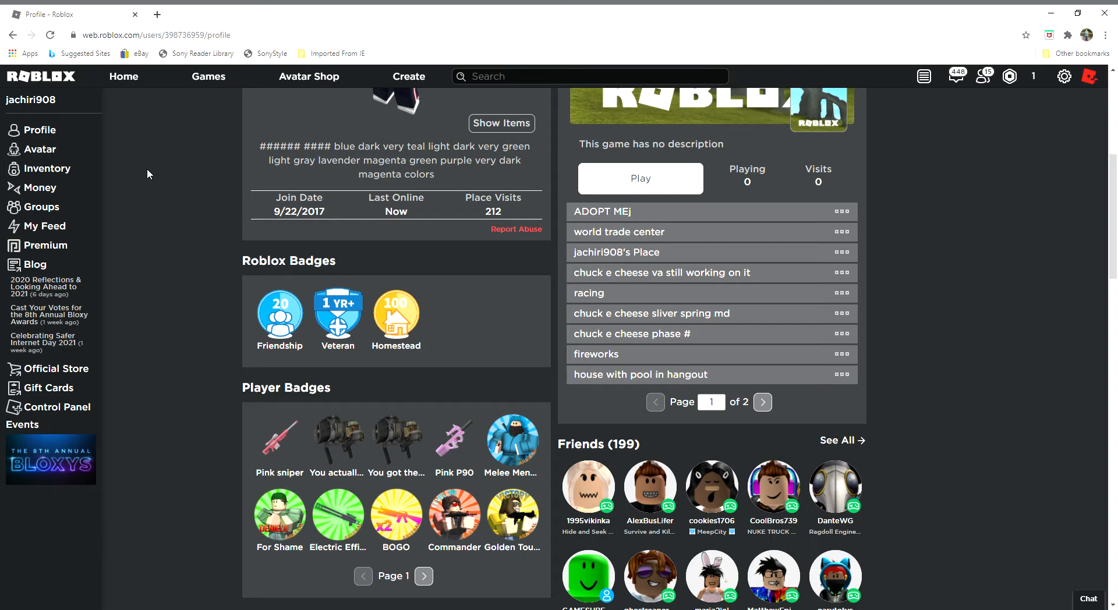
mouse_move(615, 178)
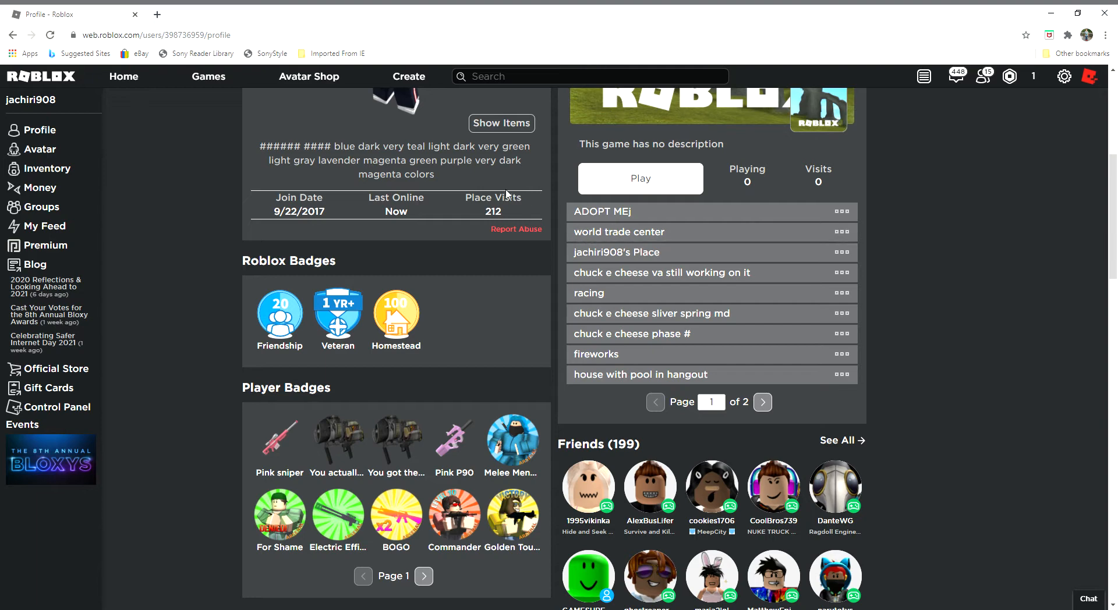
mouse_move(438, 208)
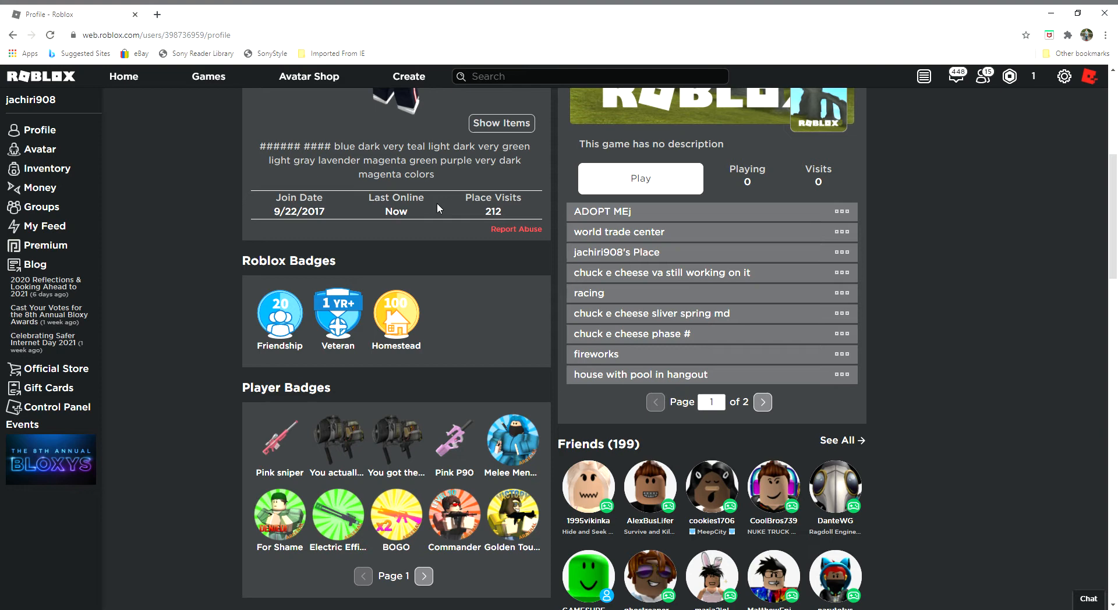
mouse_move(588, 216)
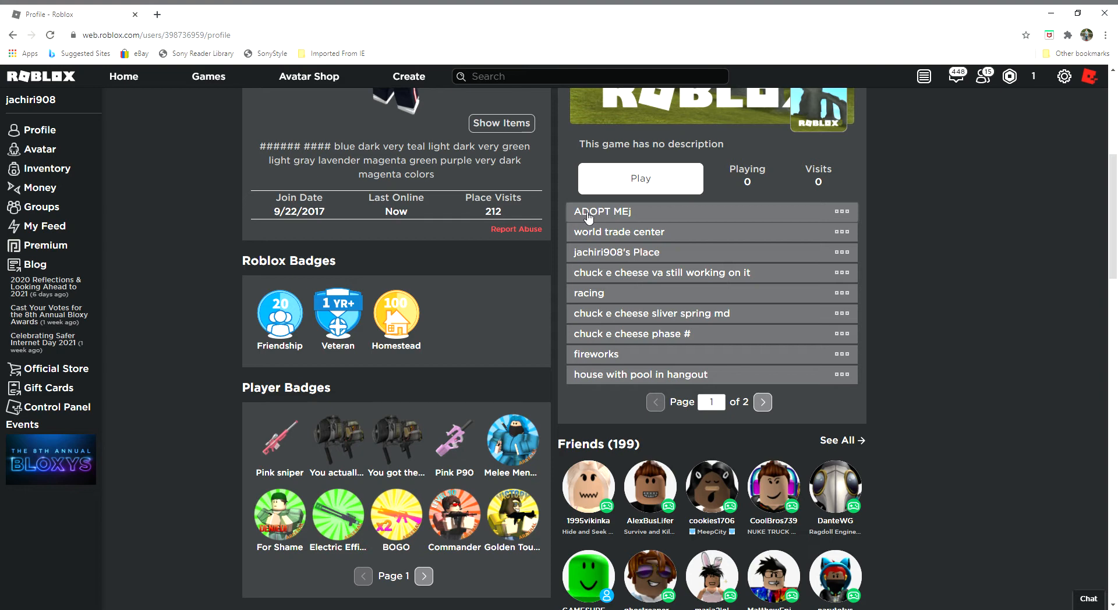
mouse_move(1090, 112)
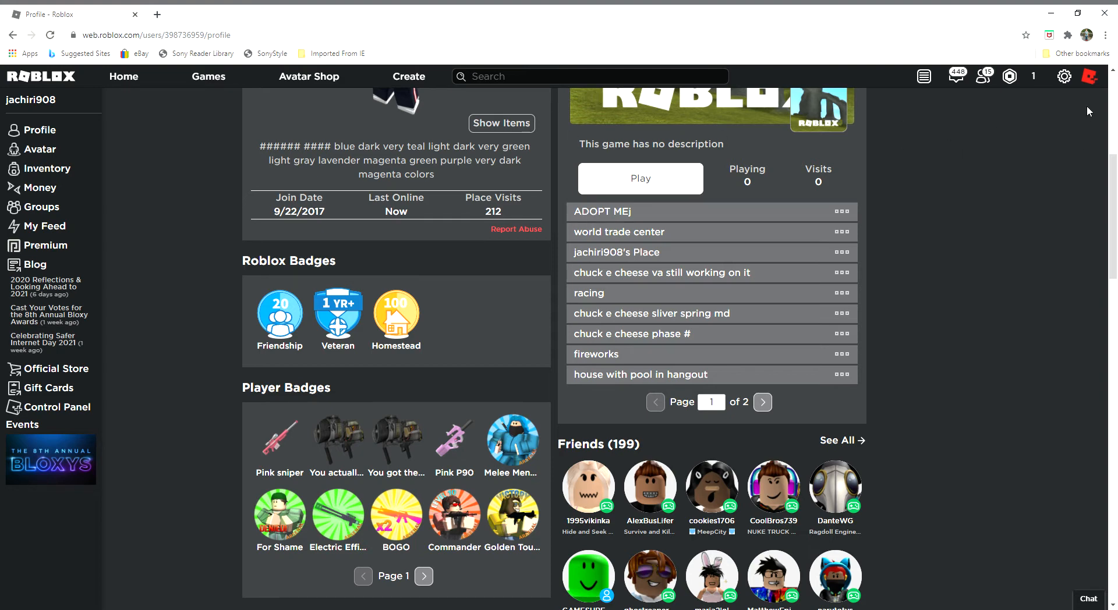
mouse_move(530, 309)
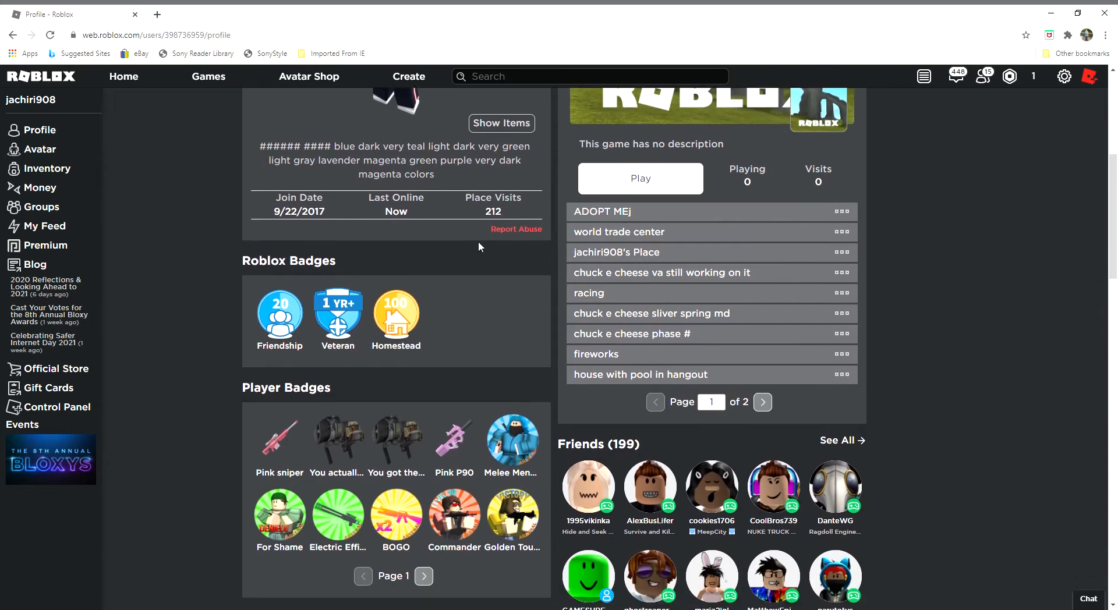
mouse_move(472, 226)
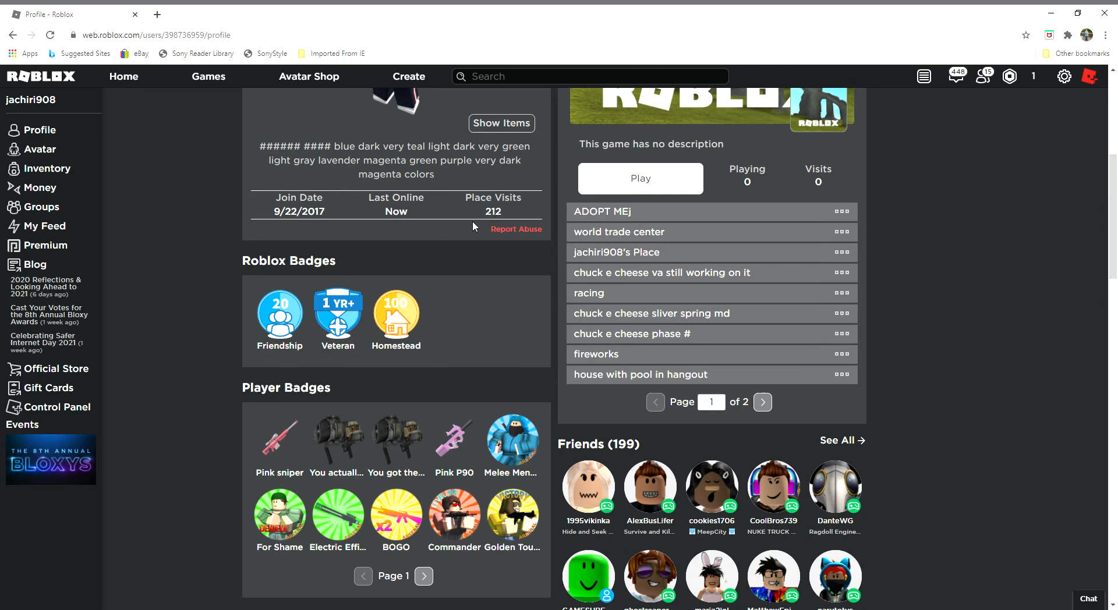
Wear the saved 'slender what' costume from the Avatar Editor, then return Home
scroll("up", 3)
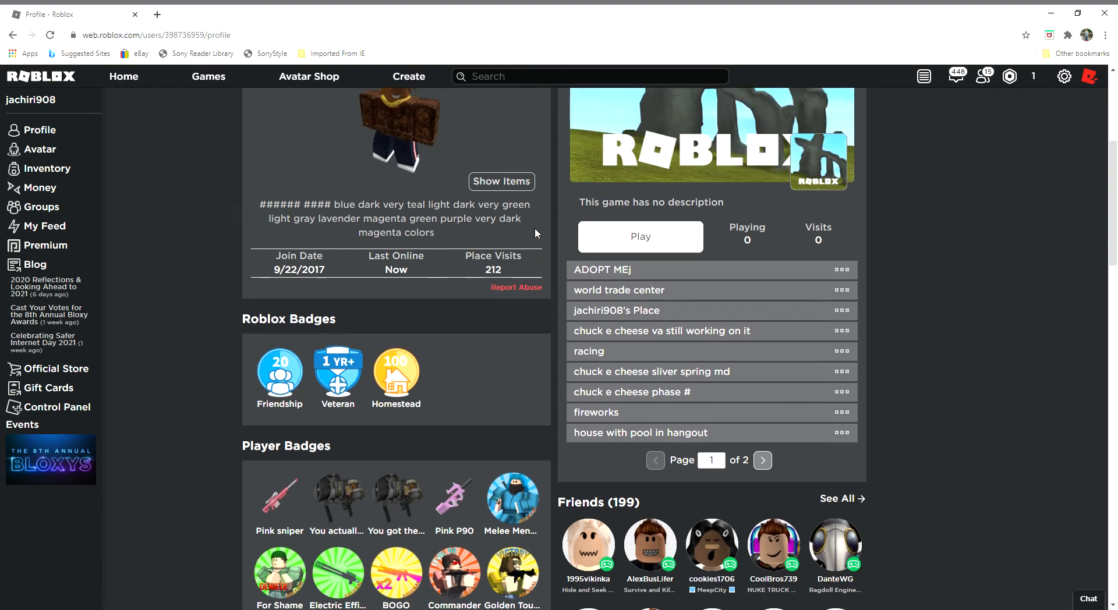
scroll("up", 3)
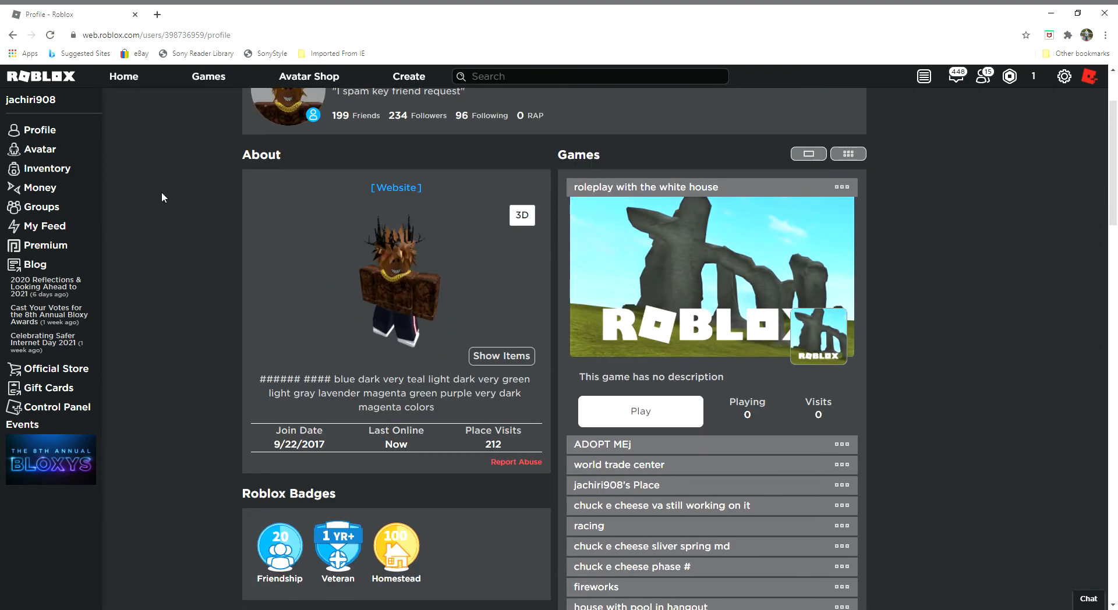
left_click(41, 149)
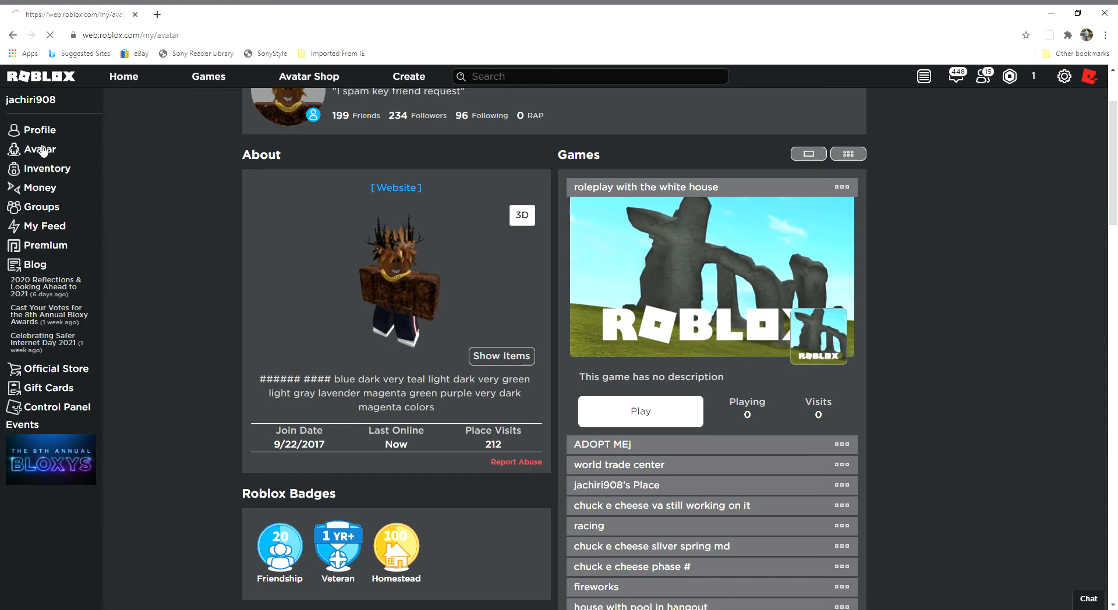
left_click(41, 149)
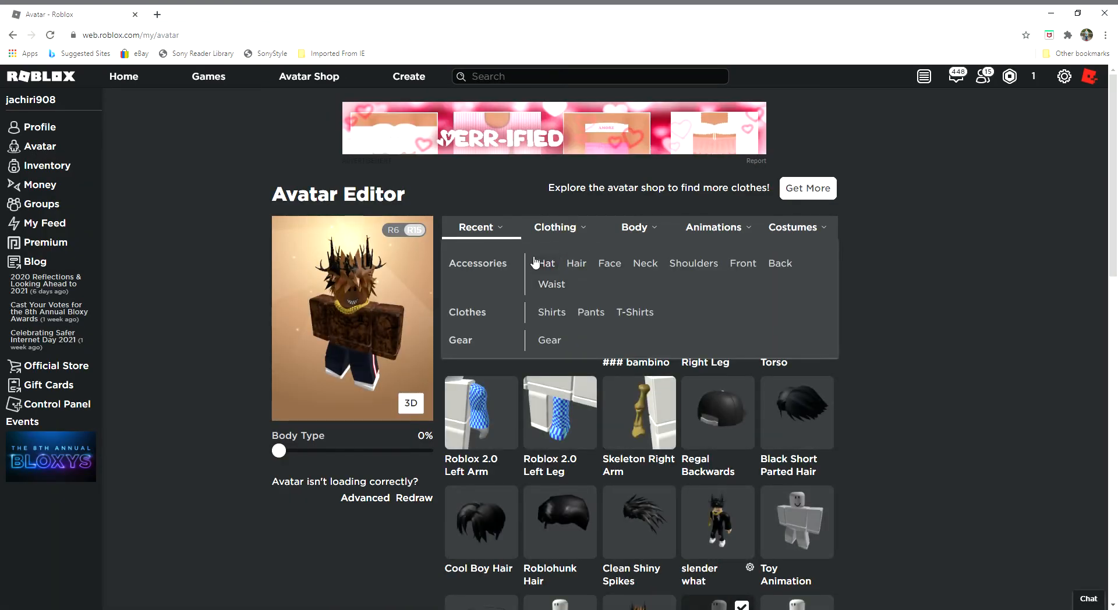
left_click(793, 227)
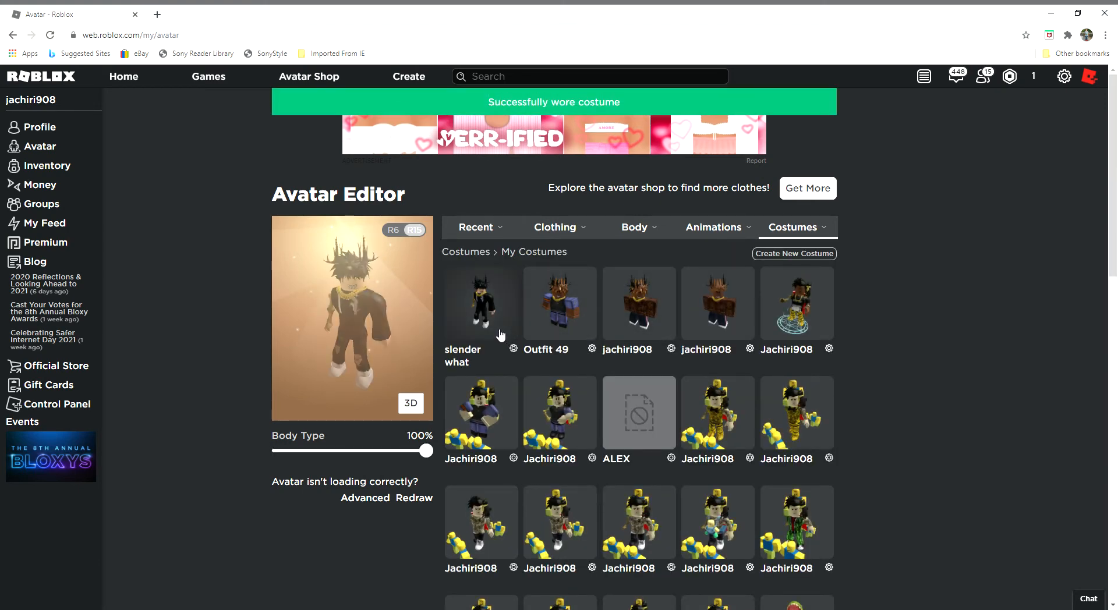
left_click(124, 76)
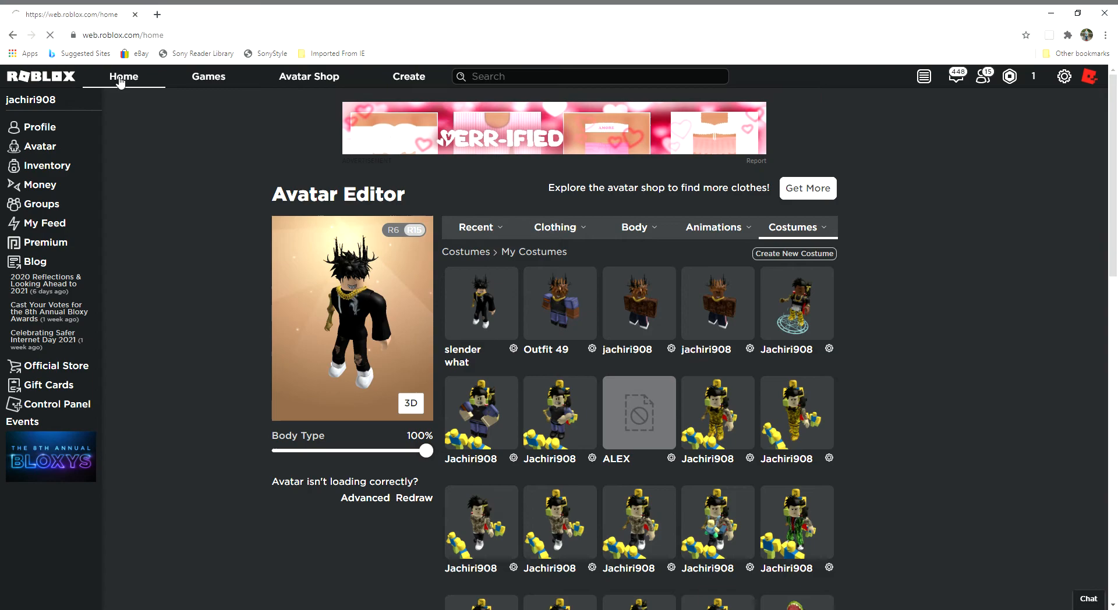
Open Robloxian High School in a new tab from the home page, then scroll back to Continue Playing
left_click(123, 76)
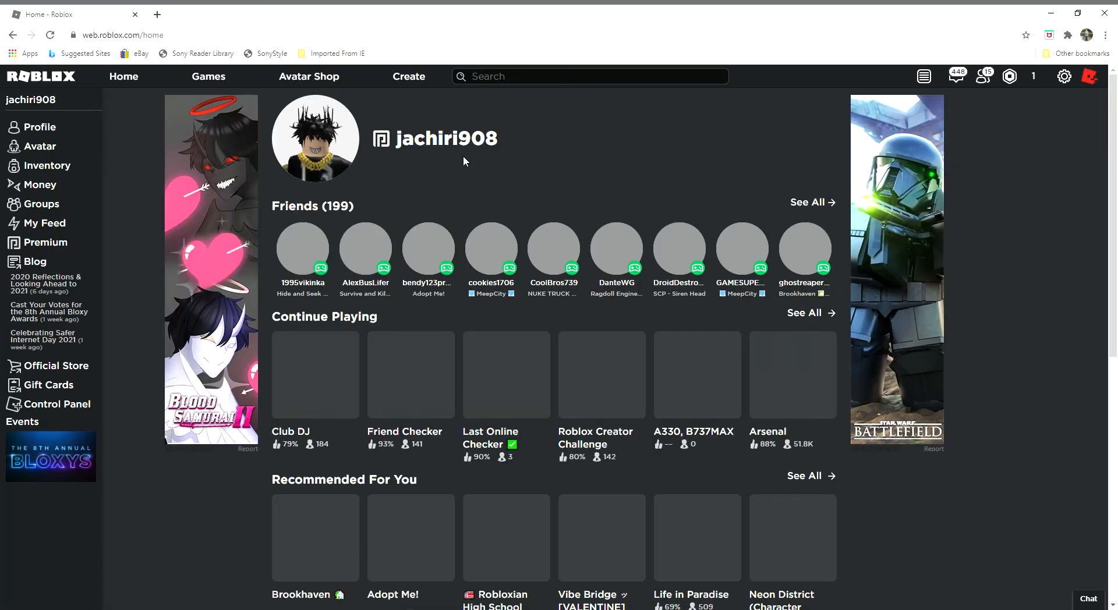
scroll("down", 3)
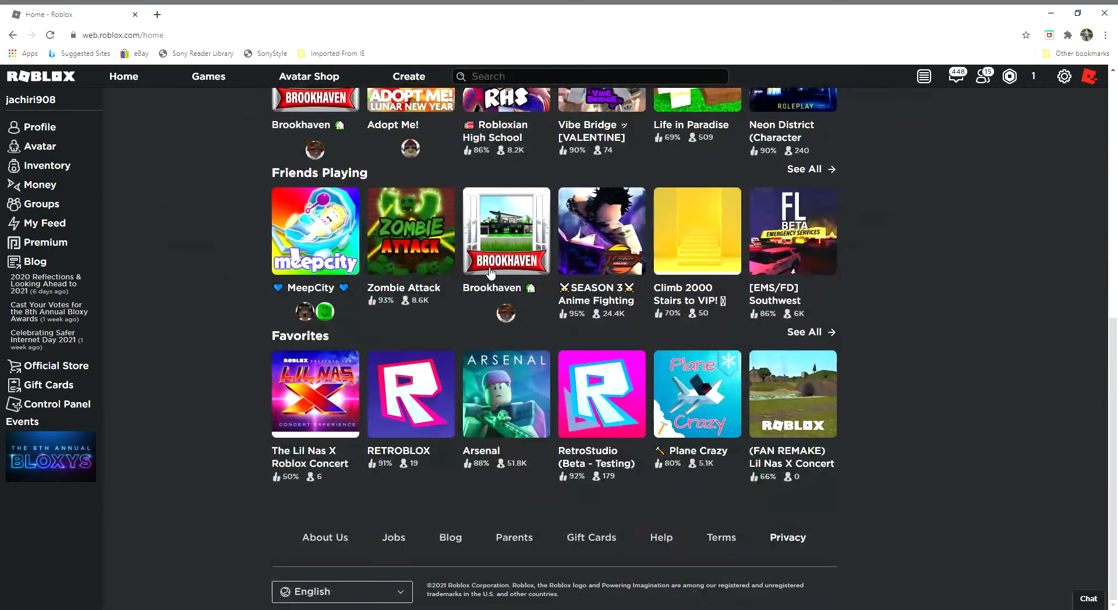
left_click(505, 232)
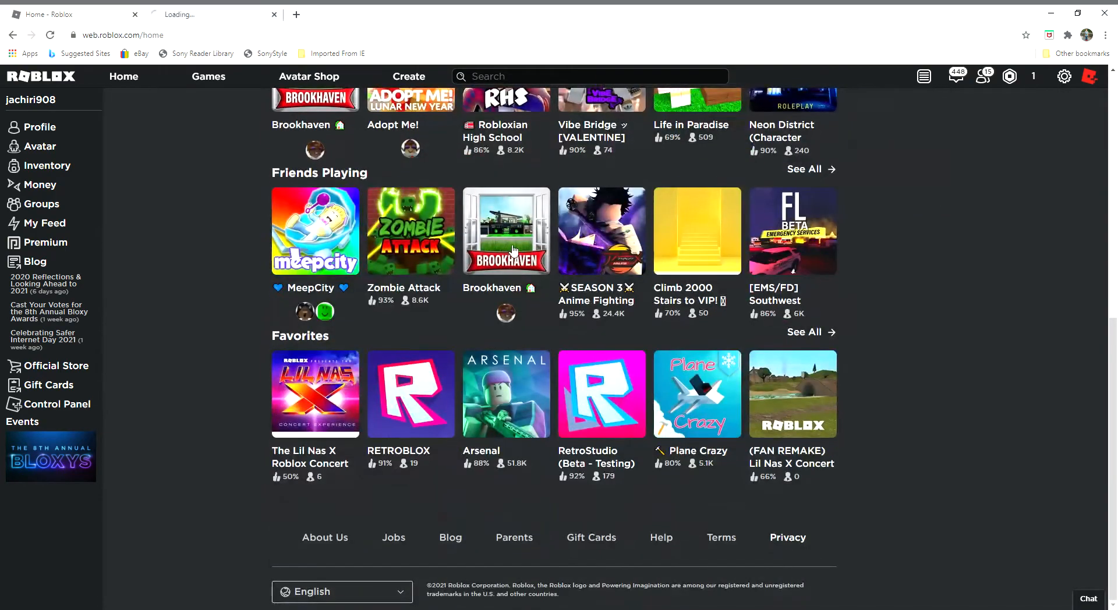
scroll("up", 3)
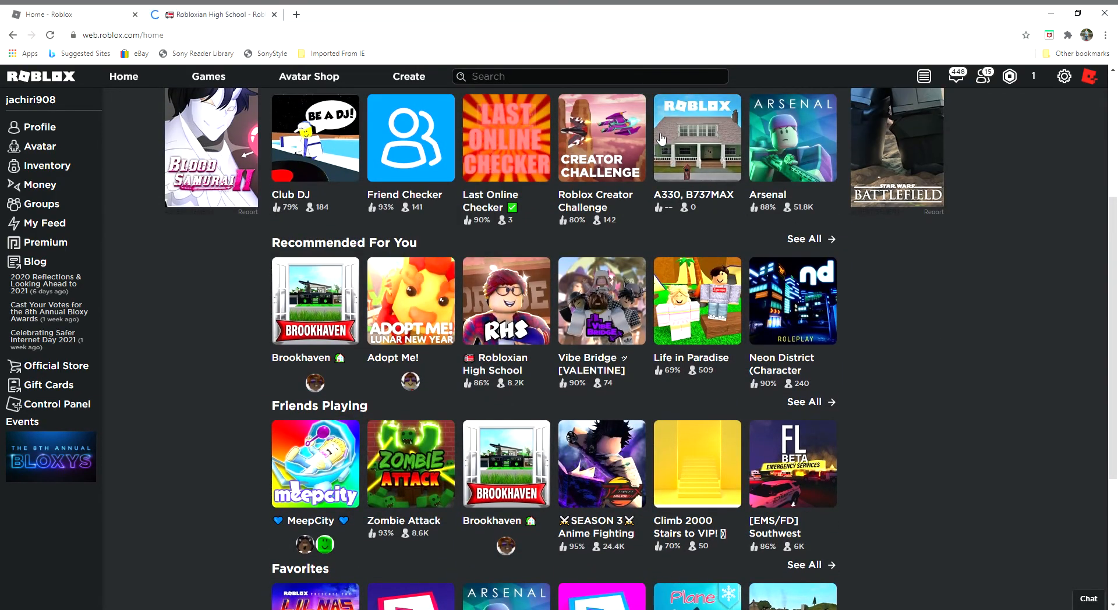
scroll("up", 3)
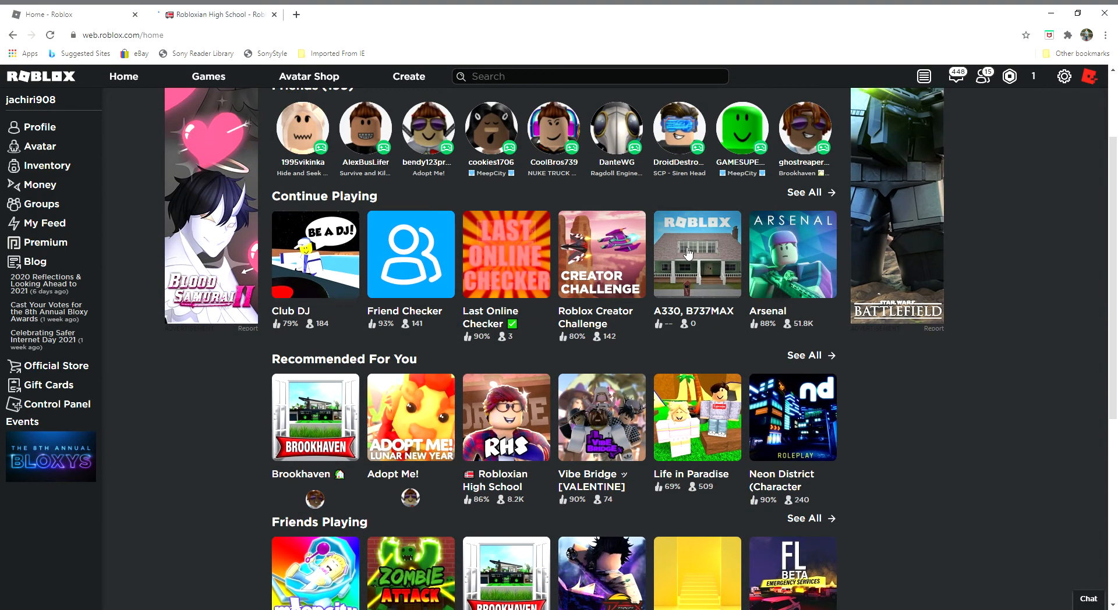
Open the A330, B737MAX game, press Play, and close the Download Roblox popup
left_click(697, 255)
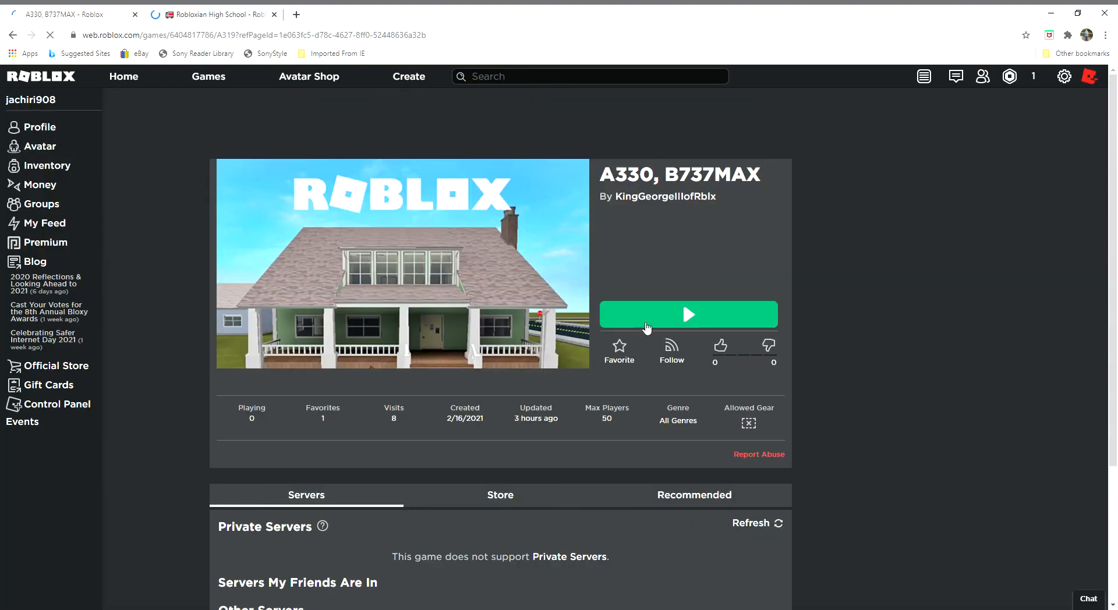
left_click(689, 315)
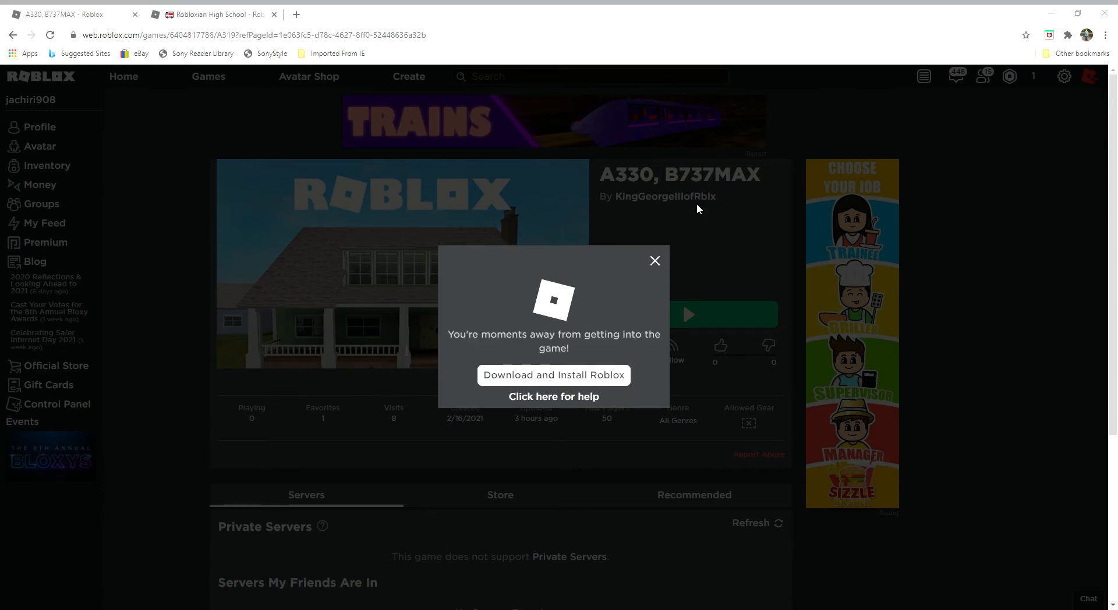
left_click(654, 260)
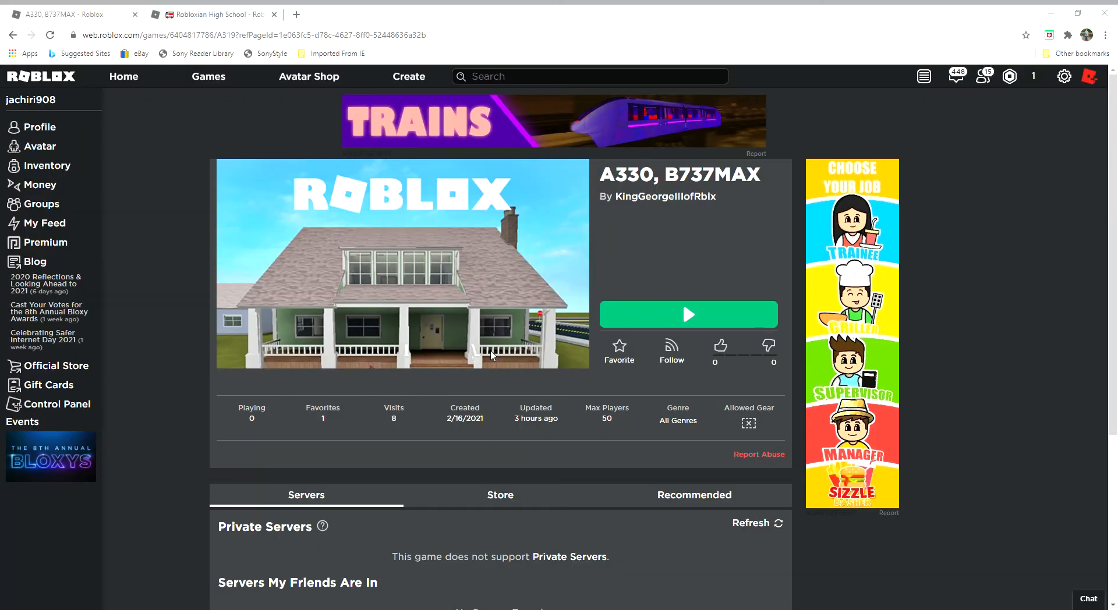
mouse_move(553, 407)
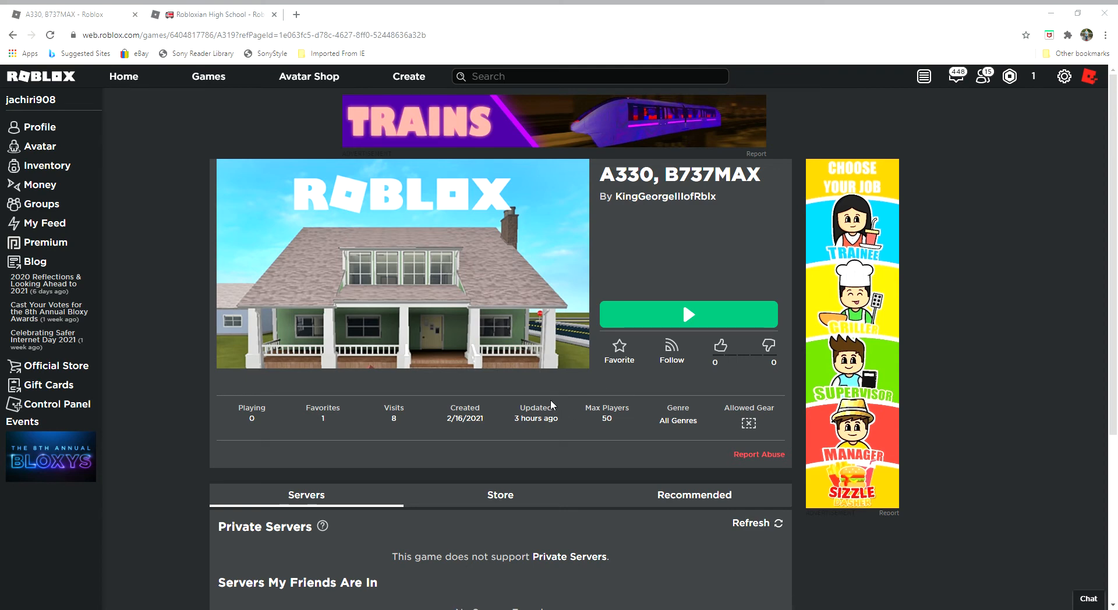
mouse_move(416, 327)
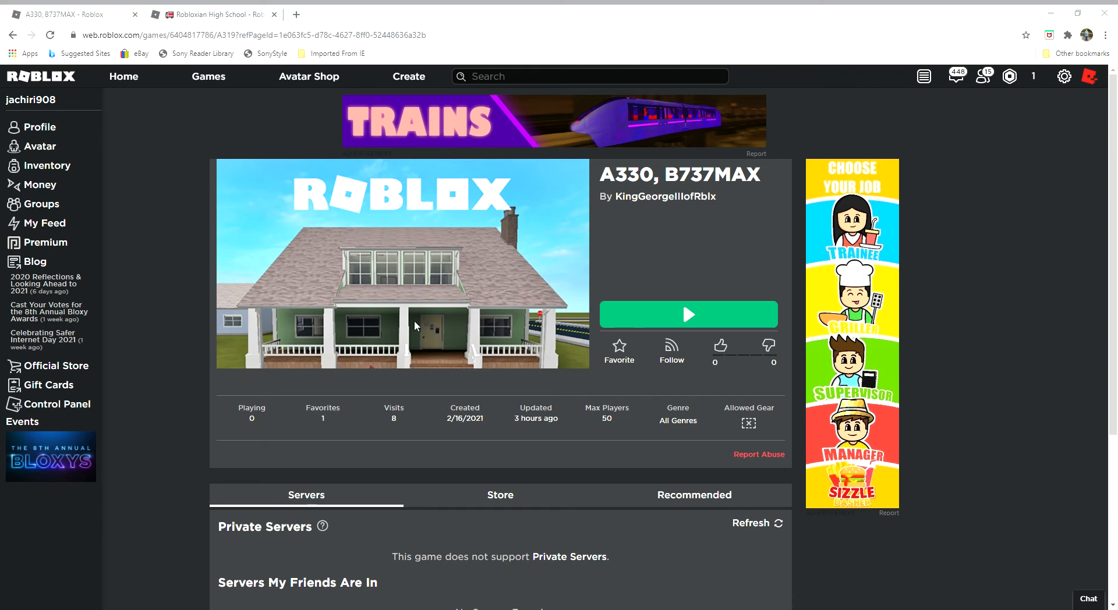
mouse_move(540, 346)
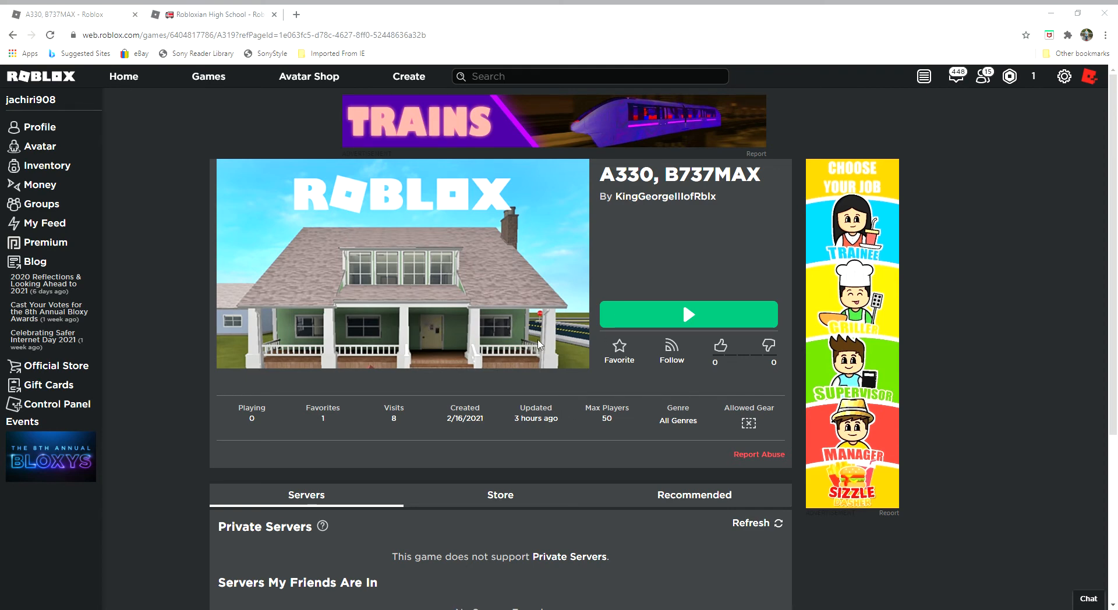
mouse_move(717, 345)
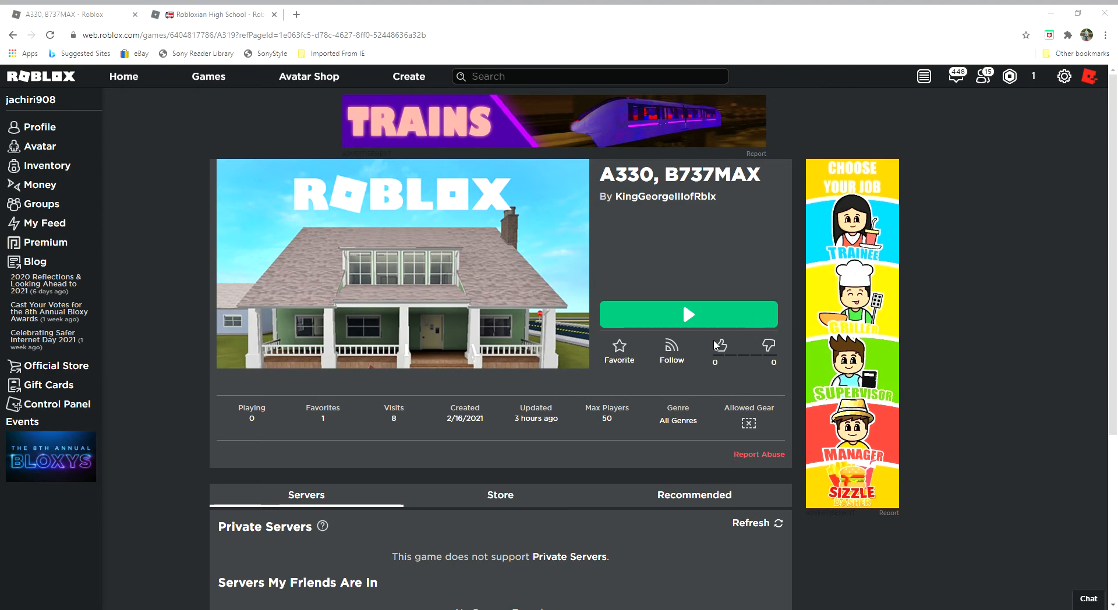
mouse_move(556, 393)
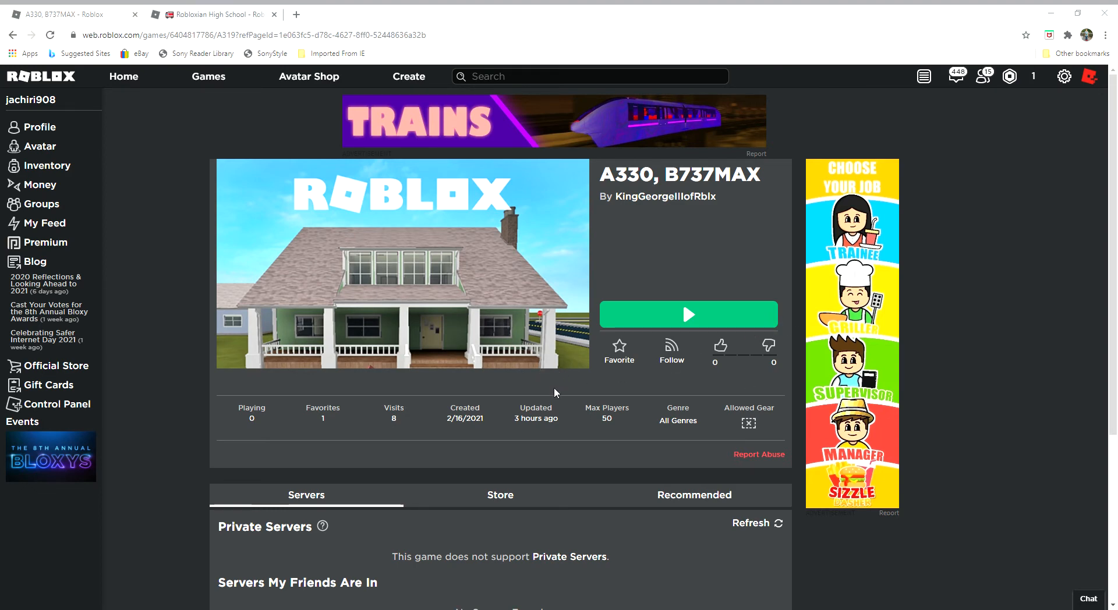
scroll("down", 3)
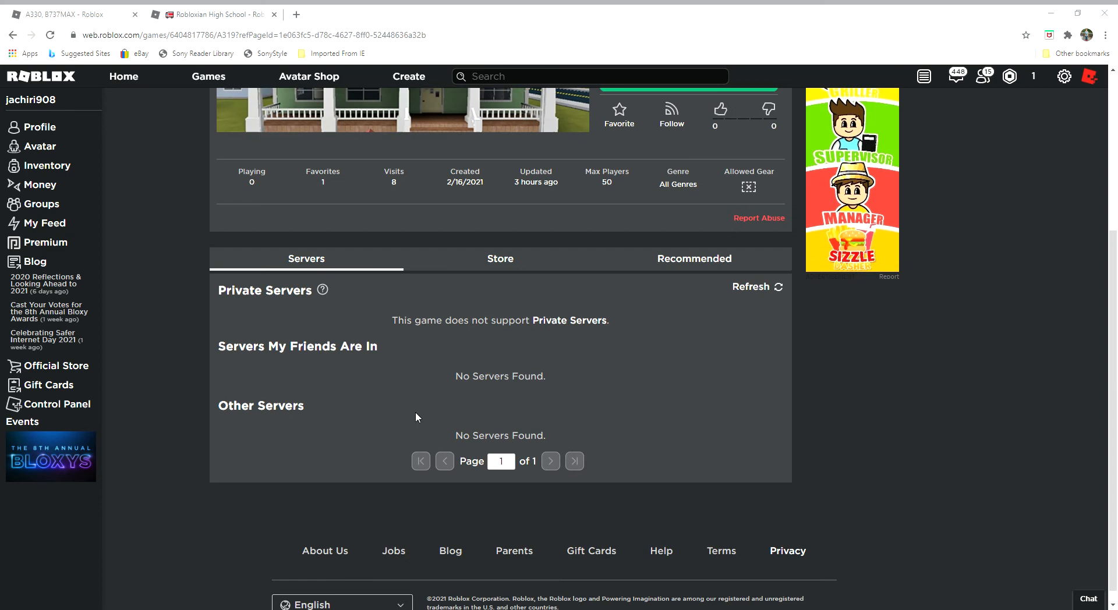
scroll("up", 3)
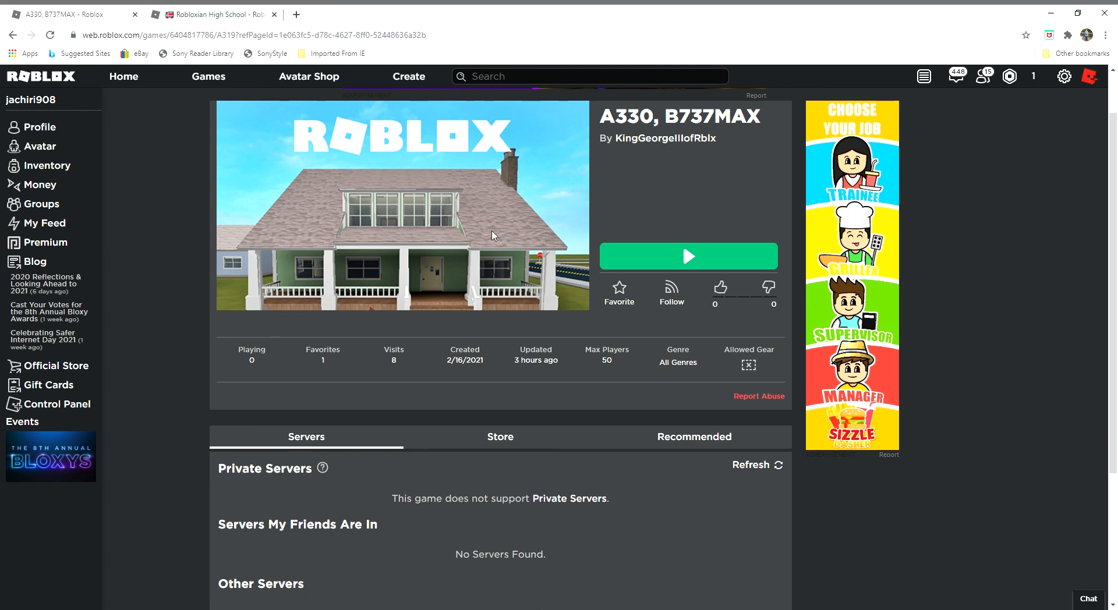
mouse_move(1038, 124)
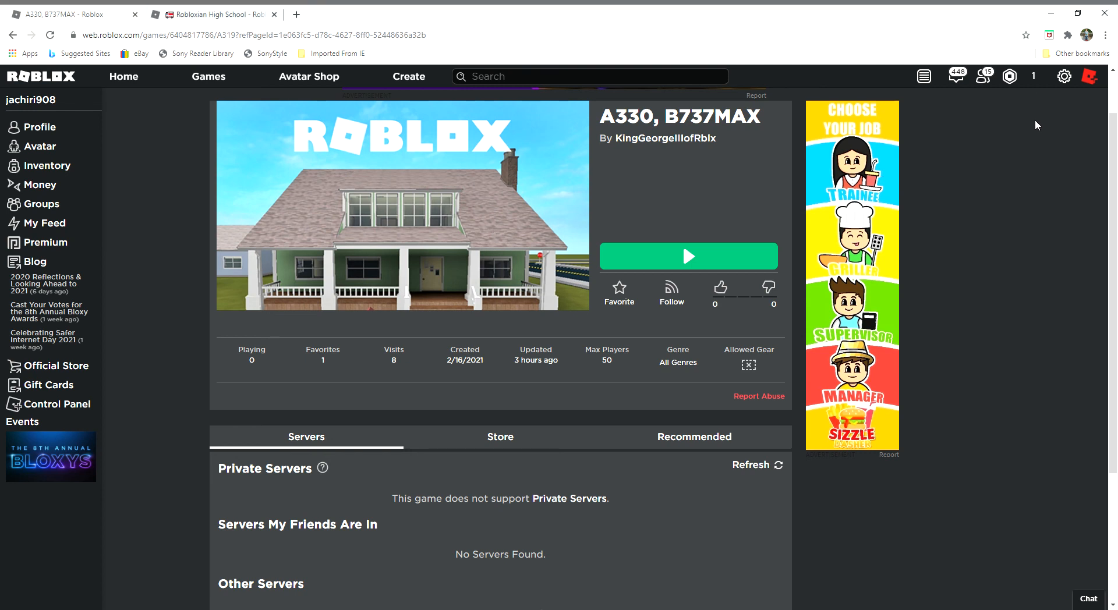
mouse_move(1071, 115)
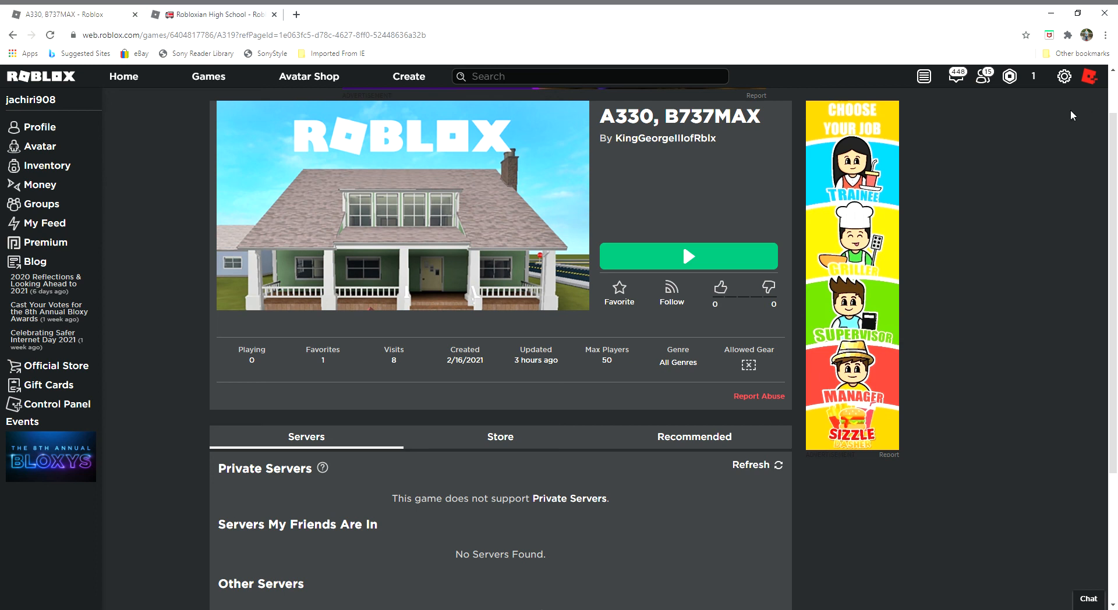
mouse_move(1082, 101)
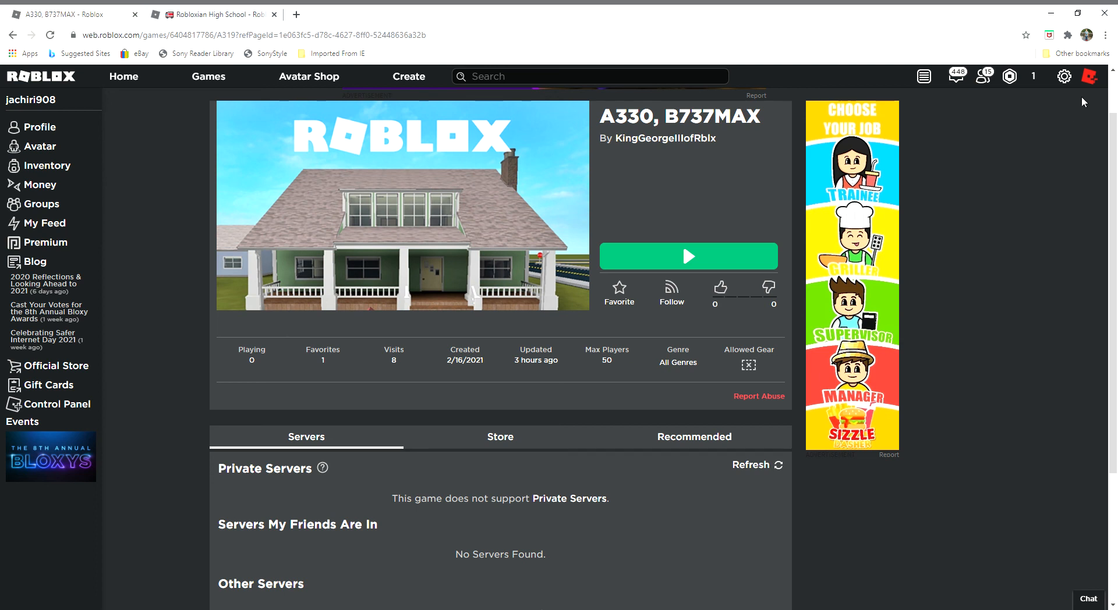